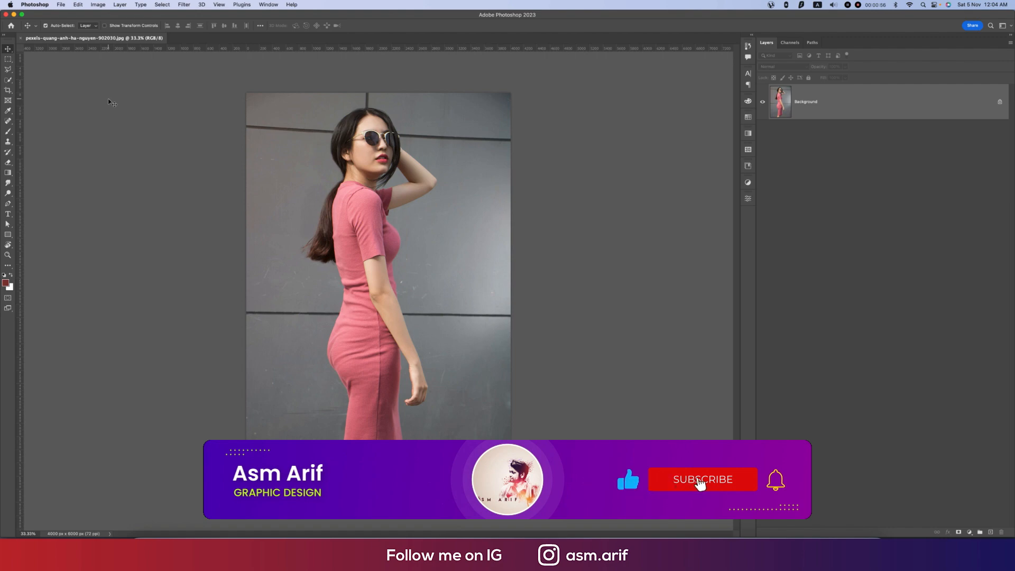
Begin the Pen path at the neckline and add anchor points along the dress edge.
{"action": "left_click", "coordinate": [702, 479]}
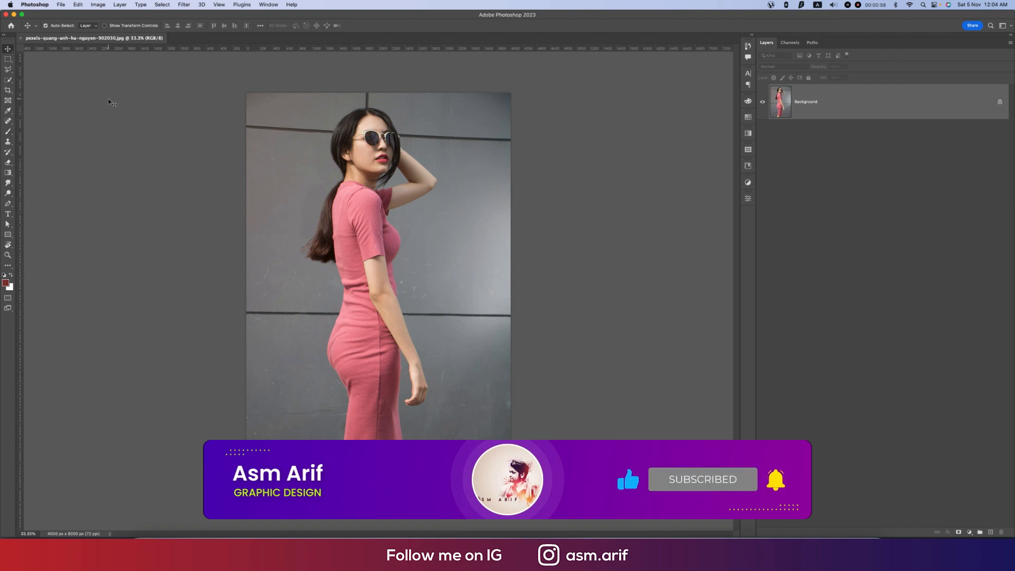
{"action": "mouse_move", "coordinate": [637, 105]}
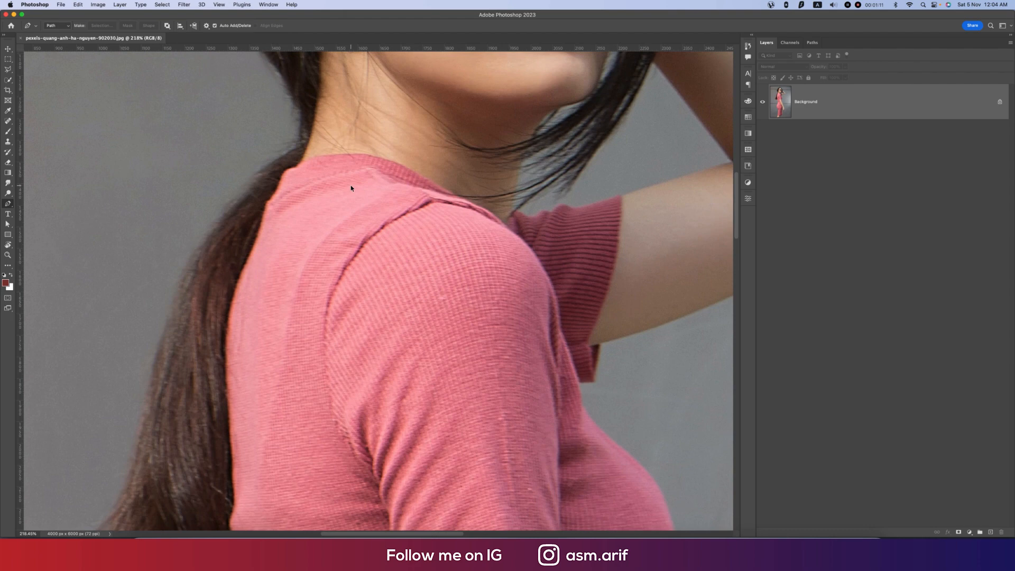
{"action": "left_click", "coordinate": [287, 175]}
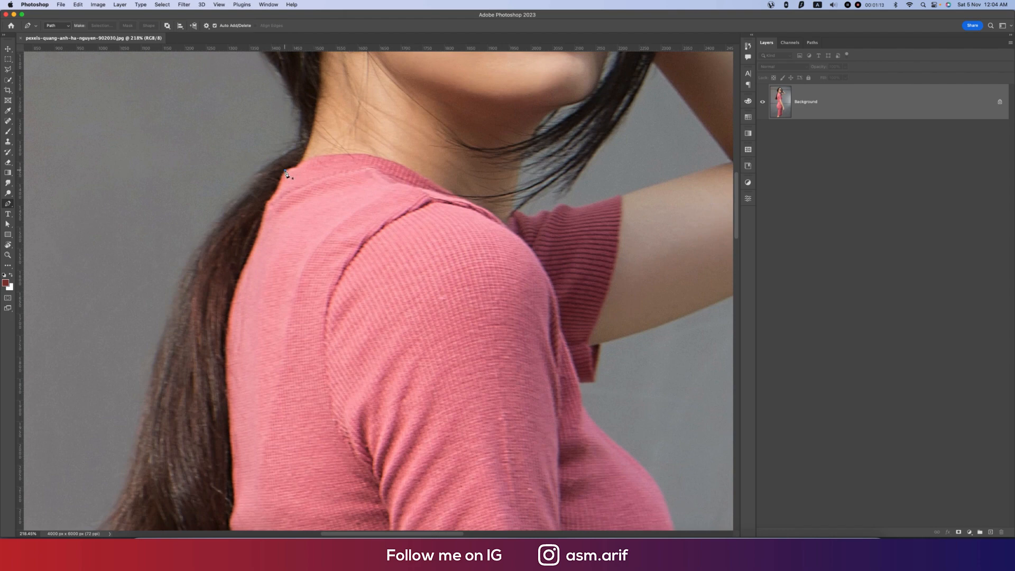
{"action": "left_click", "coordinate": [295, 169]}
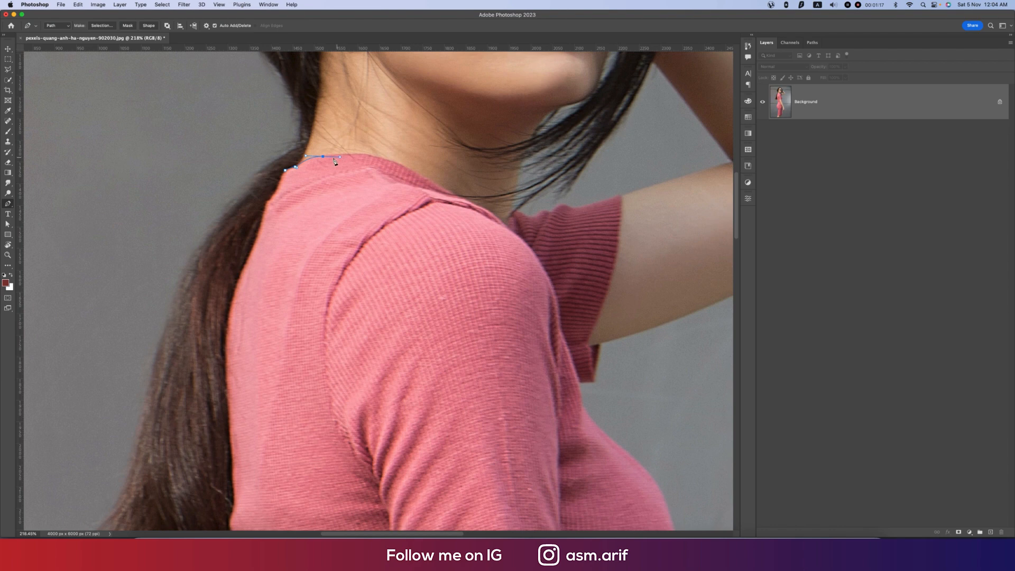
{"action": "left_click", "coordinate": [398, 162]}
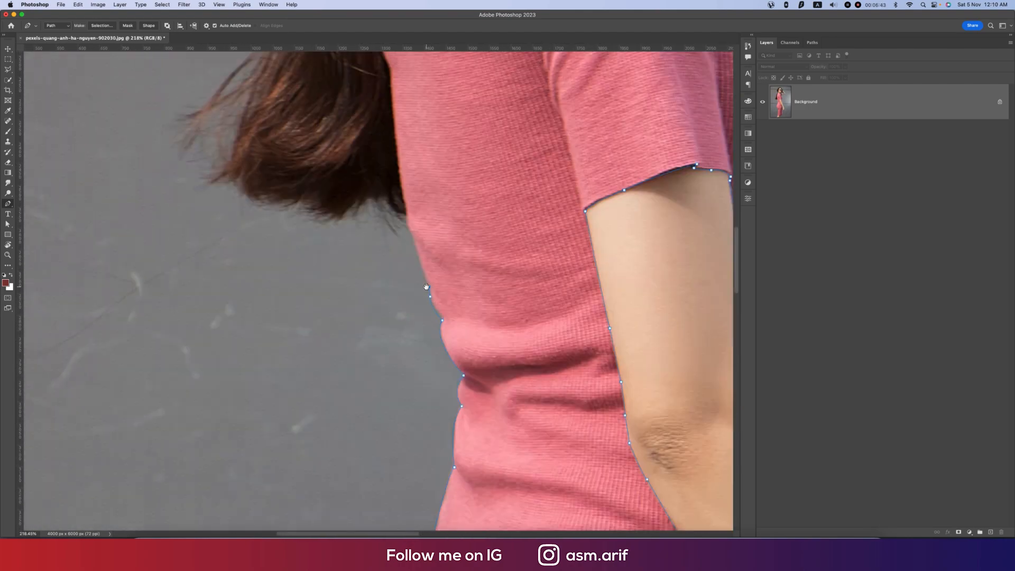
Convert the closed dress path into an active selection via Make Selection.
{"action": "right_click", "coordinate": [398, 284]}
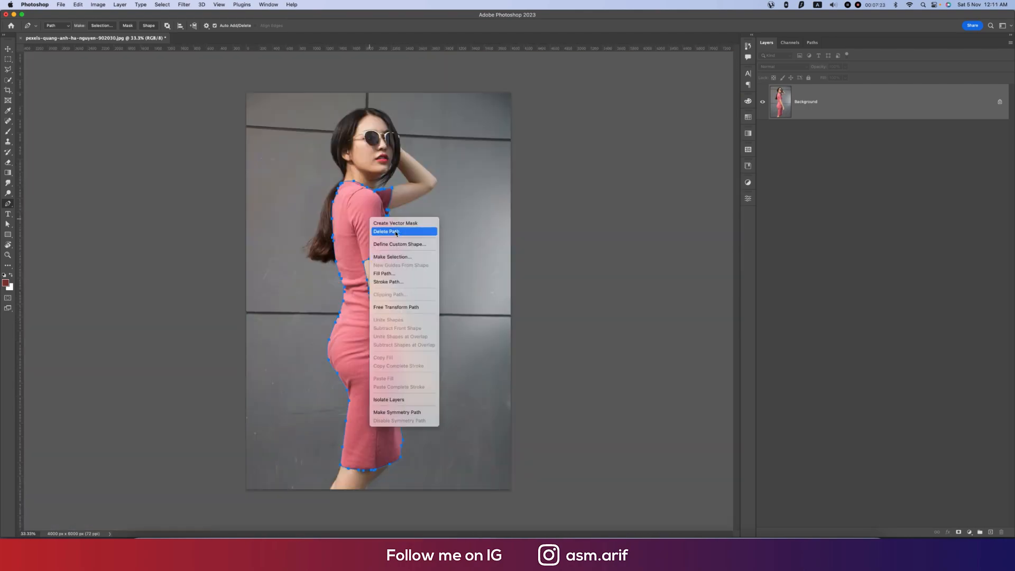
{"action": "left_click", "coordinate": [391, 256]}
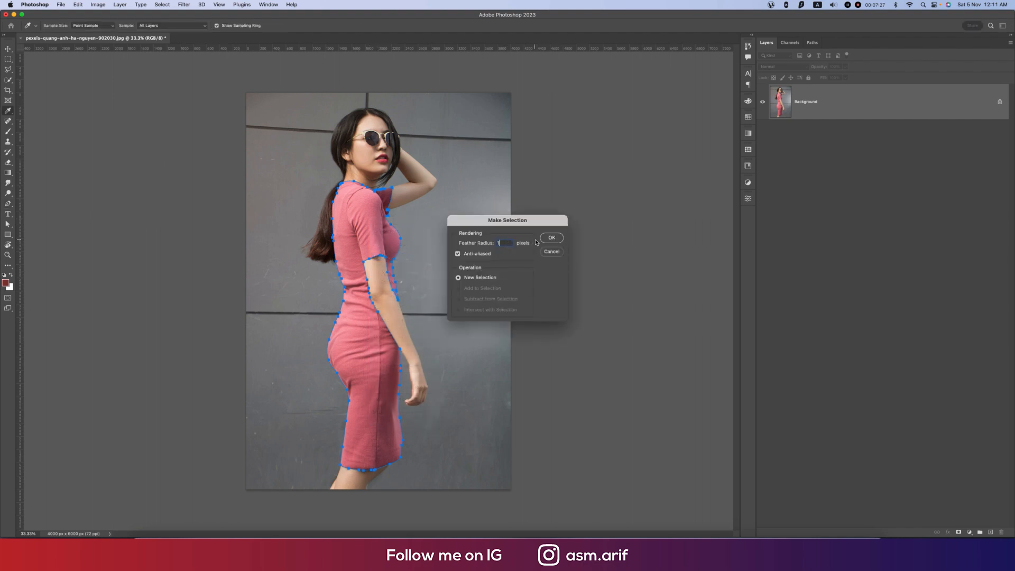
{"action": "left_click", "coordinate": [550, 238]}
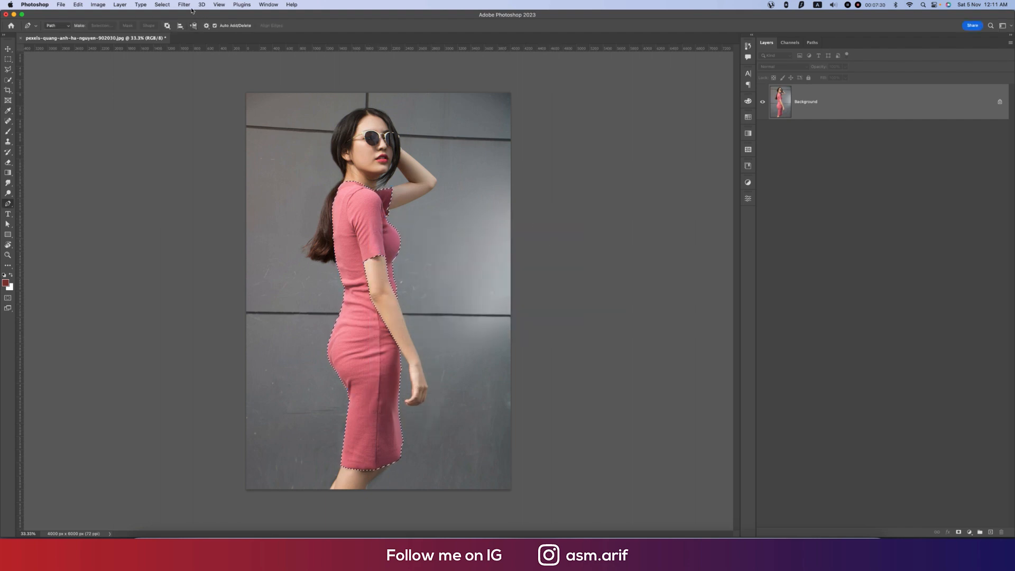
Save the current selection as a channel named 'dress'.
{"action": "left_click", "coordinate": [162, 4]}
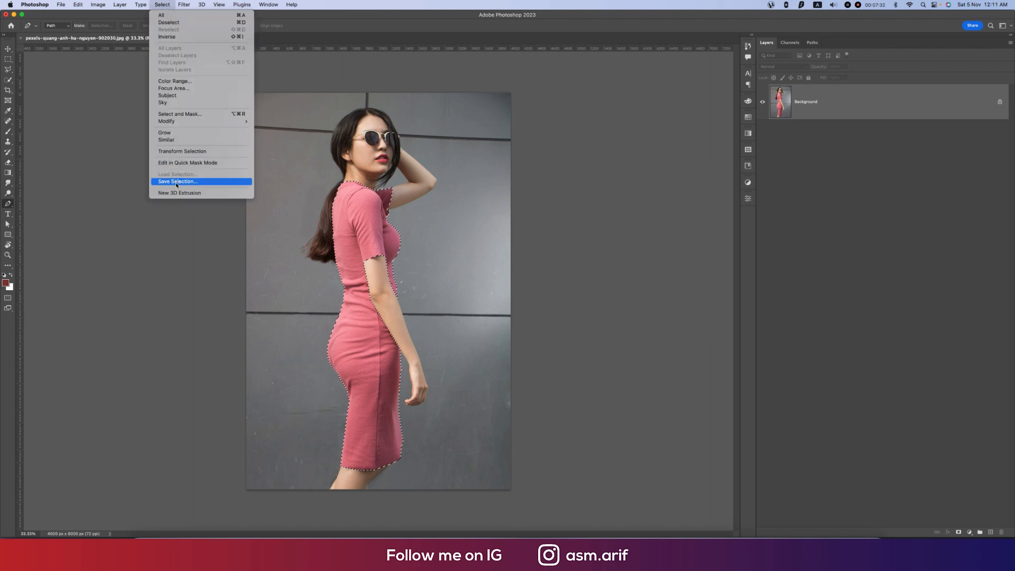
{"action": "left_click", "coordinate": [176, 180]}
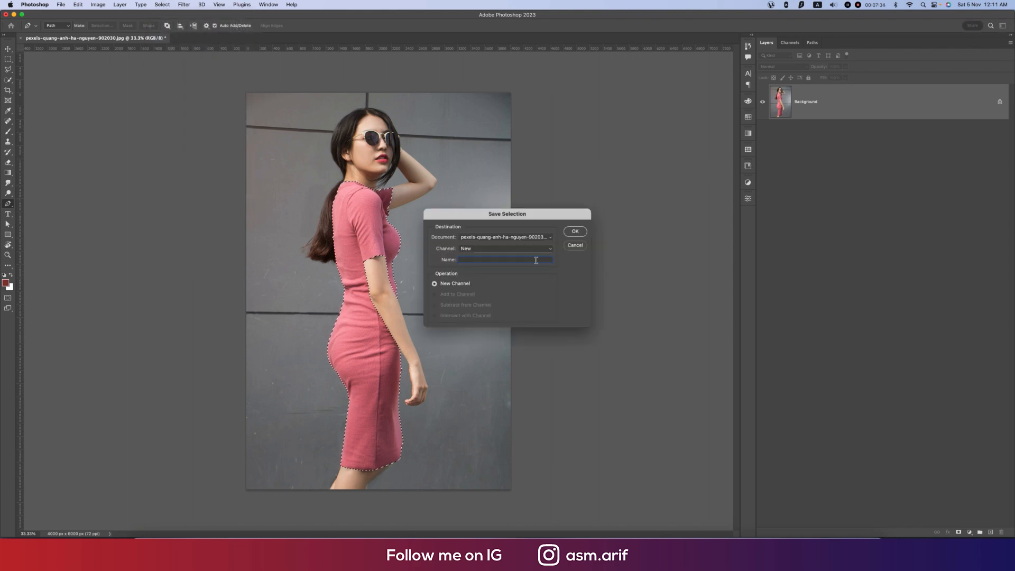
{"action": "type", "text": "dress"}
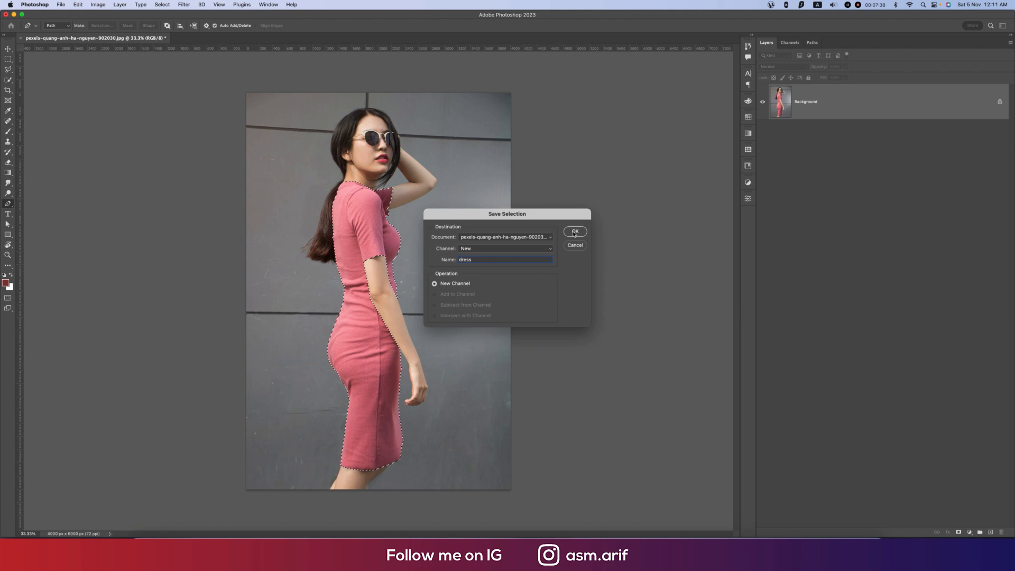
{"action": "left_click", "coordinate": [575, 232]}
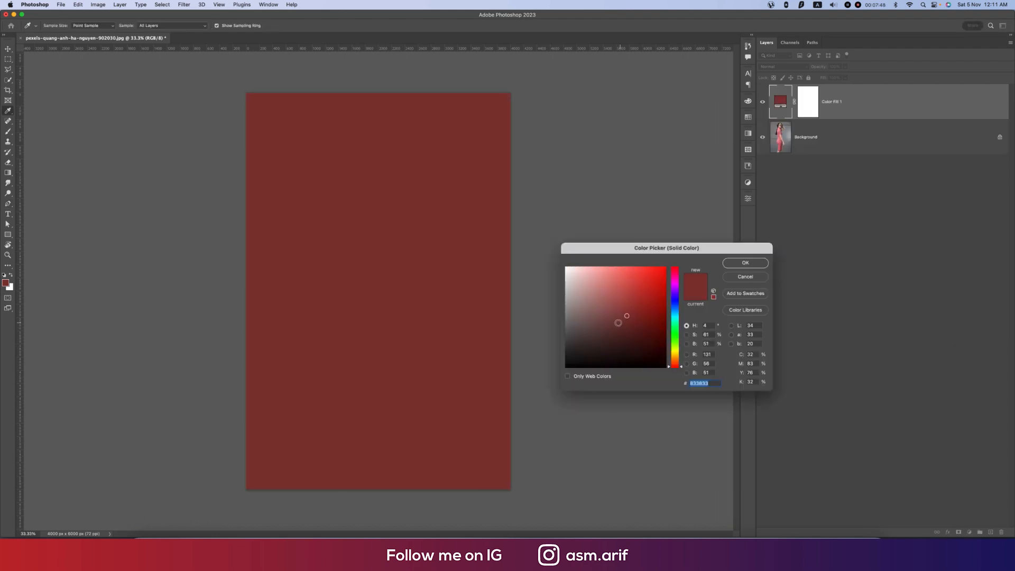
Set the Solid Color fill to a lighter coral red and remove its blank layer mask.
{"action": "left_click", "coordinate": [620, 290]}
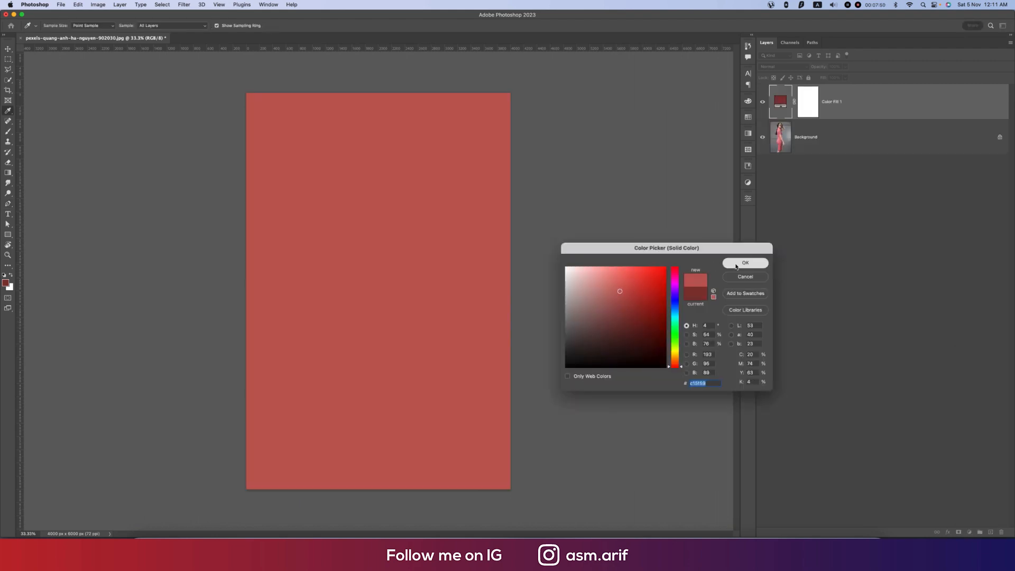
{"action": "left_click", "coordinate": [745, 263]}
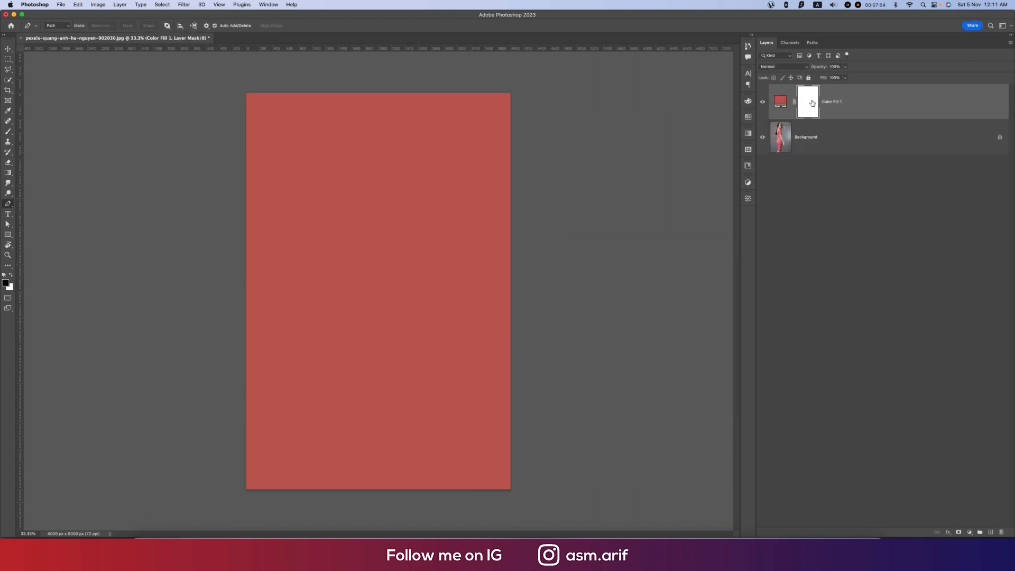
{"action": "right_click", "coordinate": [807, 101]}
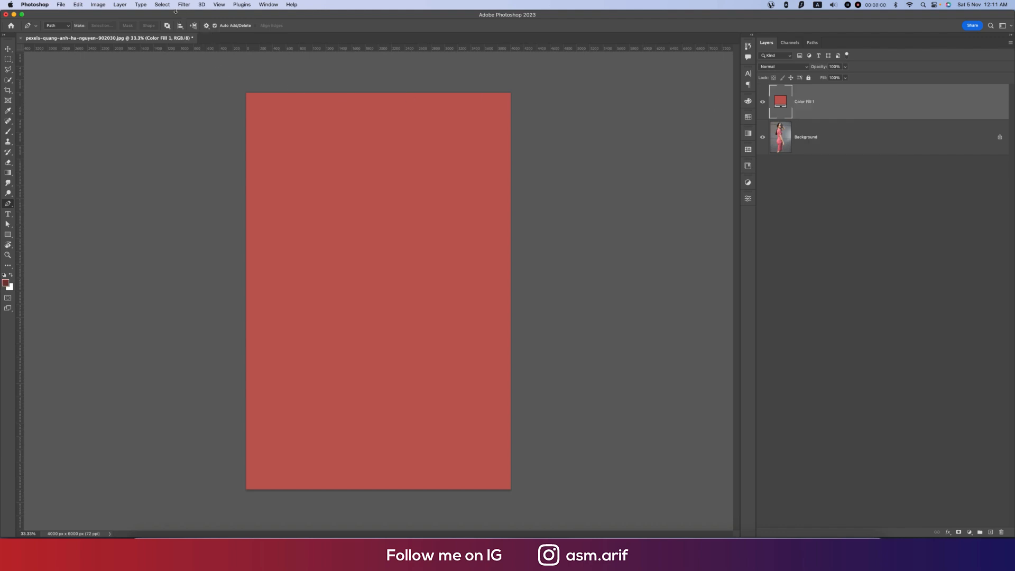
{"action": "left_click", "coordinate": [162, 5]}
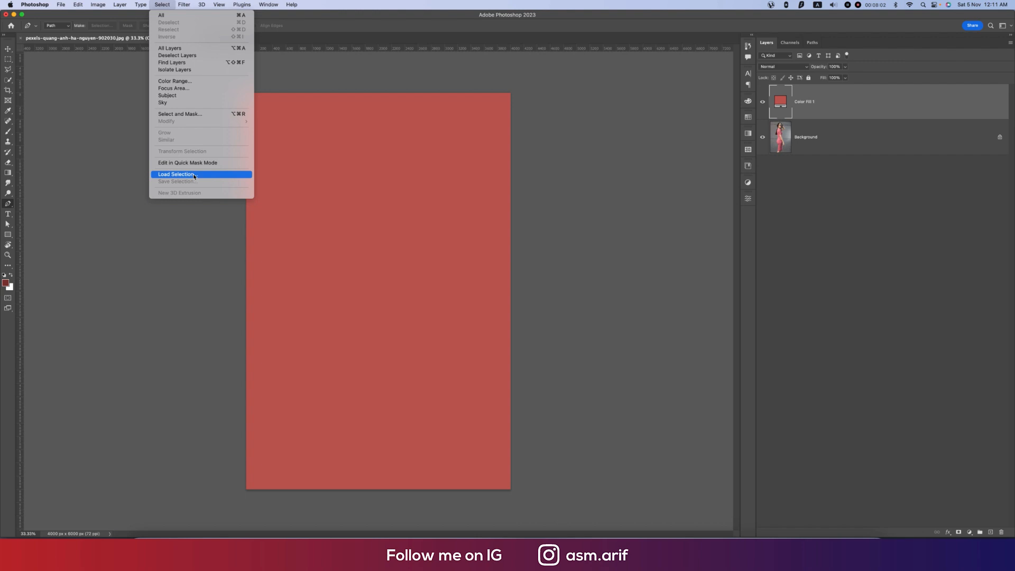
Load the 'dress' selection as the fill layer's mask and blend it in Linear Burn.
{"action": "left_click", "coordinate": [177, 175]}
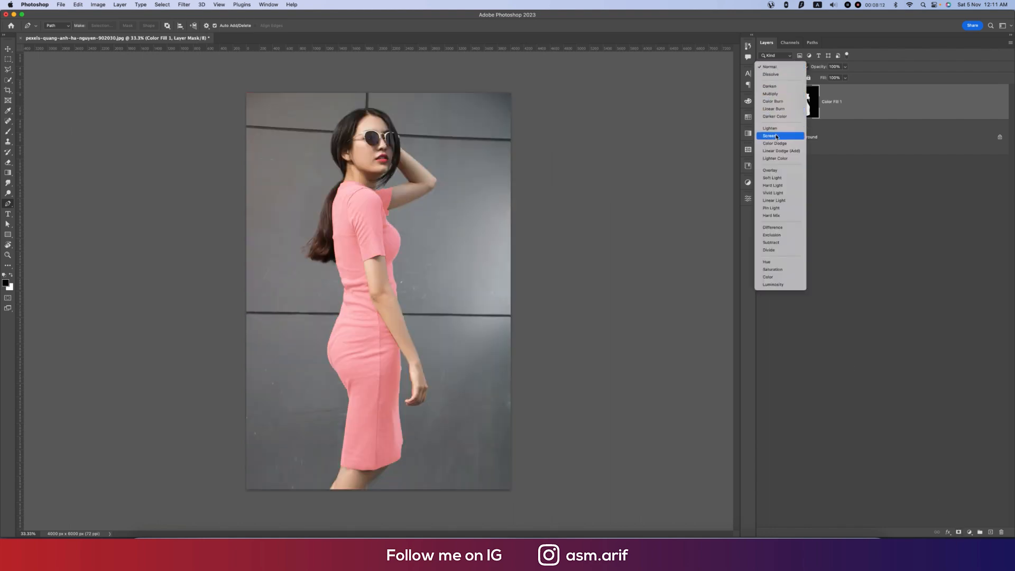
{"action": "left_click", "coordinate": [773, 109]}
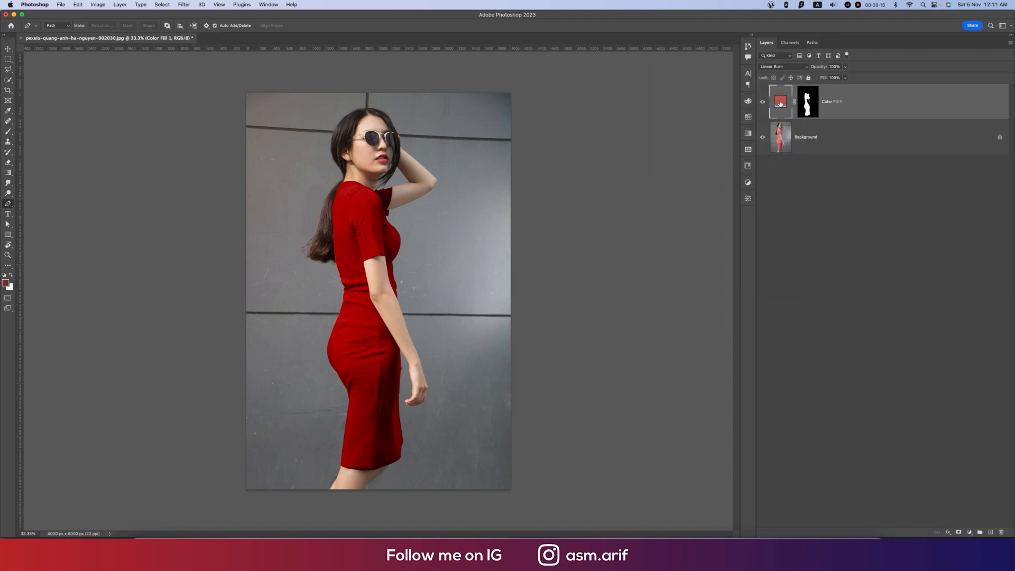
{"action": "left_click", "coordinate": [780, 101]}
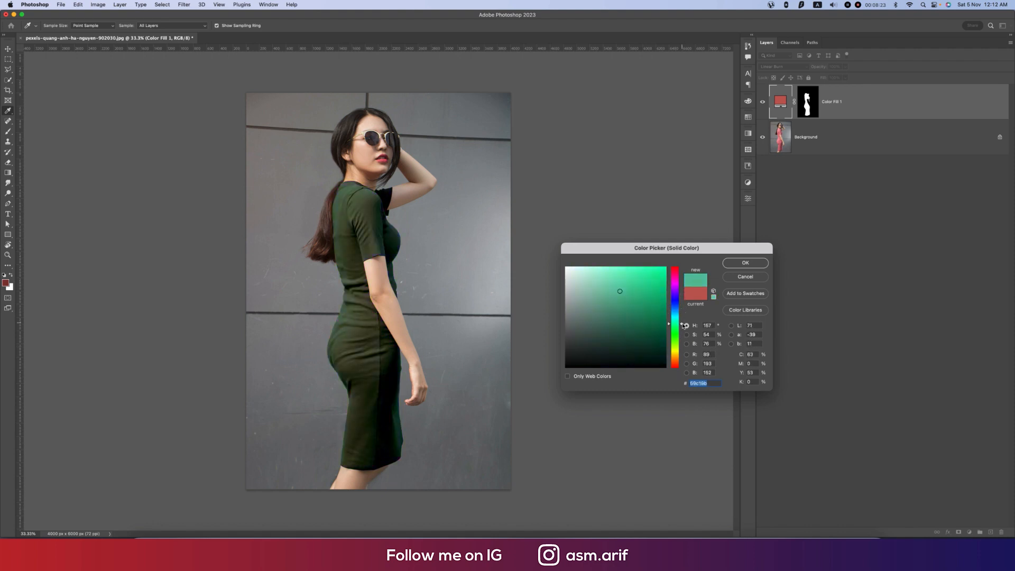
Commit a dark green fill colour so the dress turns green.
{"action": "left_click", "coordinate": [744, 263]}
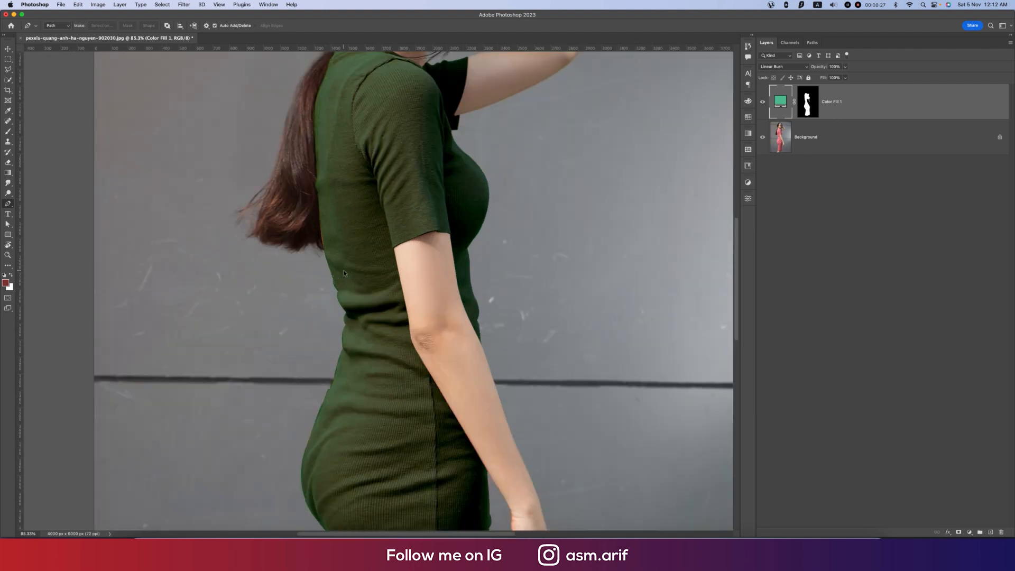
{"action": "mouse_move", "coordinate": [670, 200]}
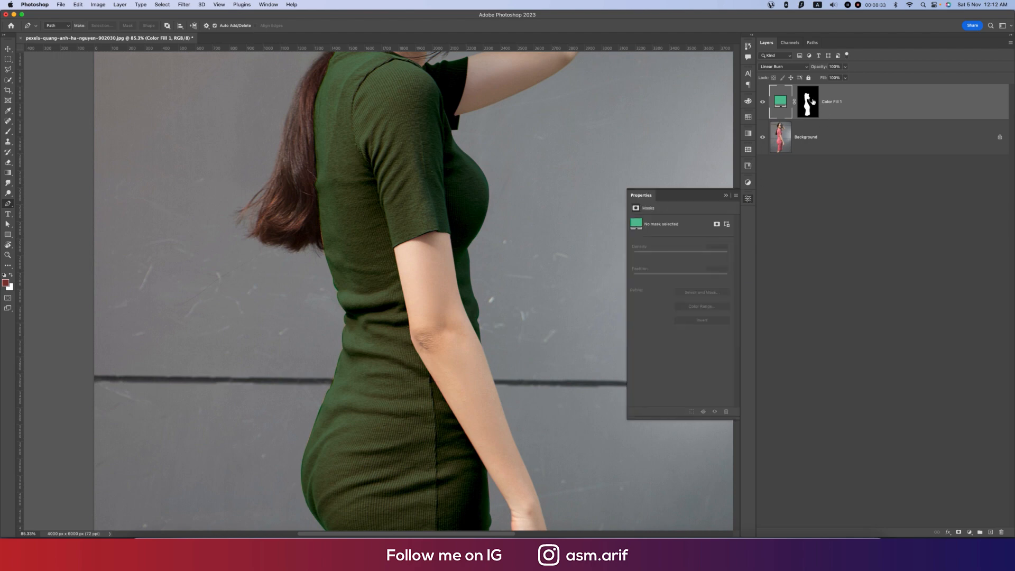
{"action": "left_click", "coordinate": [806, 101]}
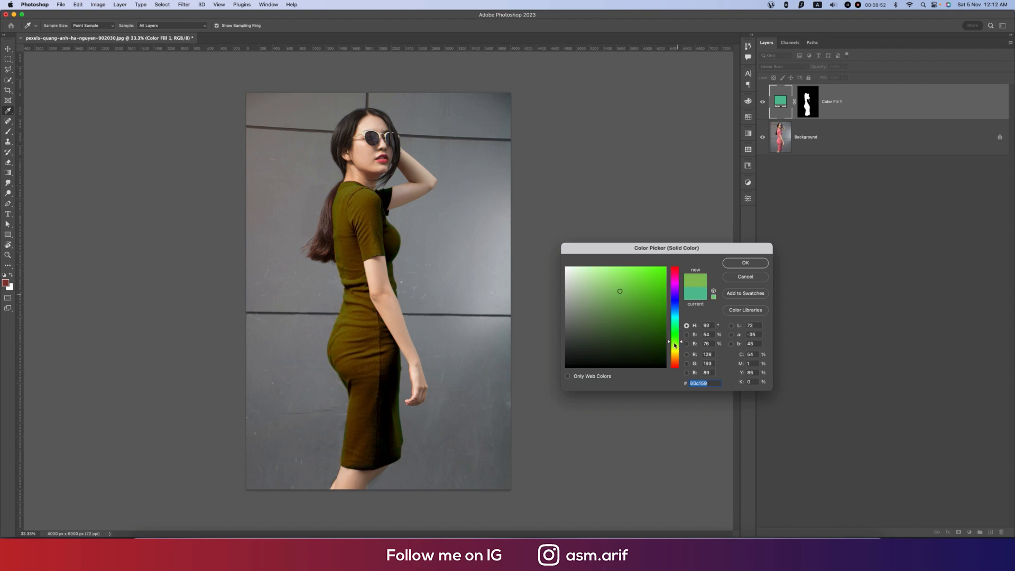
Drag the hue slider to preview a warmer olive-brown dress colour.
{"action": "left_click_drag", "start_coordinate": [675, 347], "coordinate": [675, 341]}
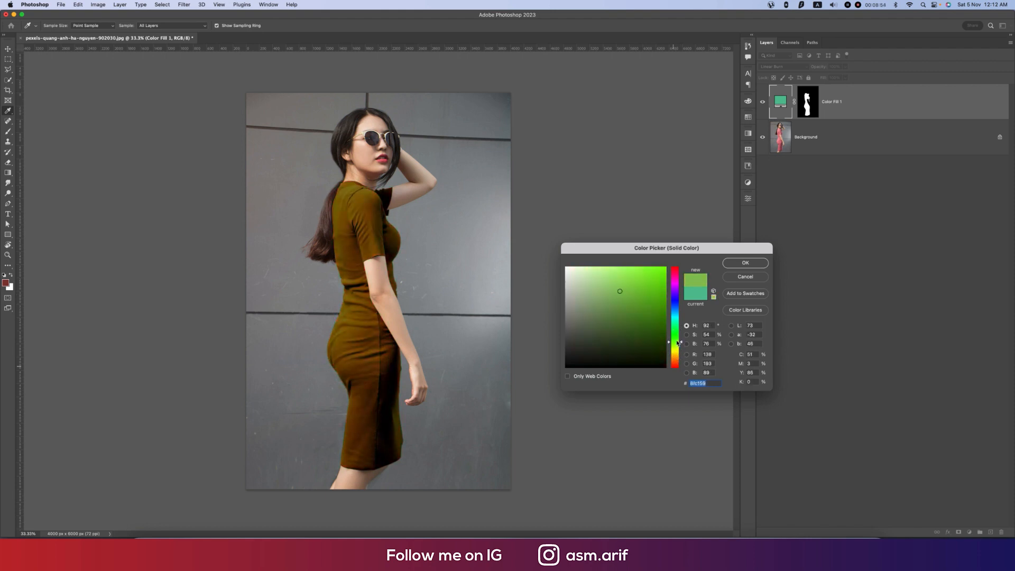